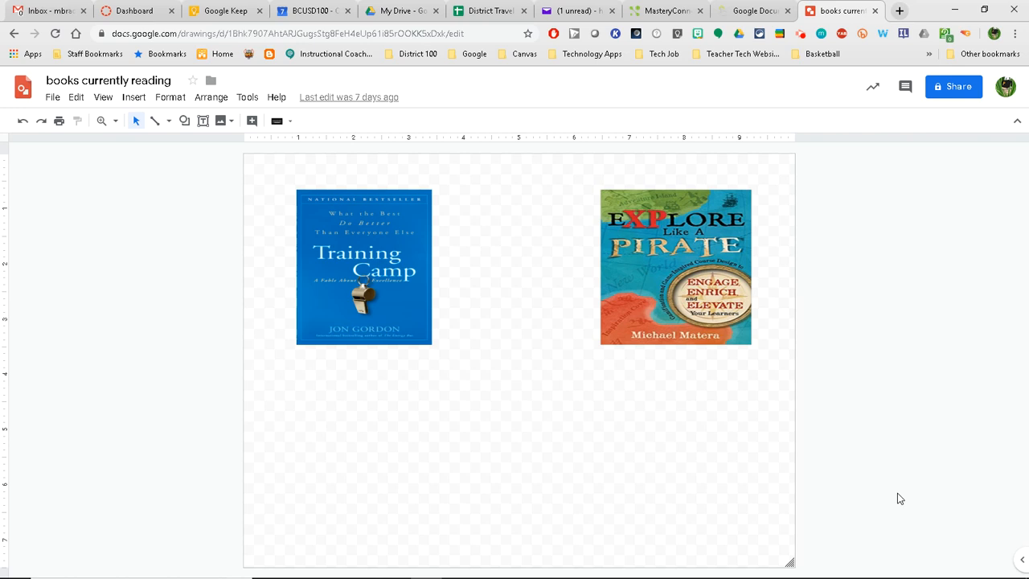
mouse_move(478, 52)
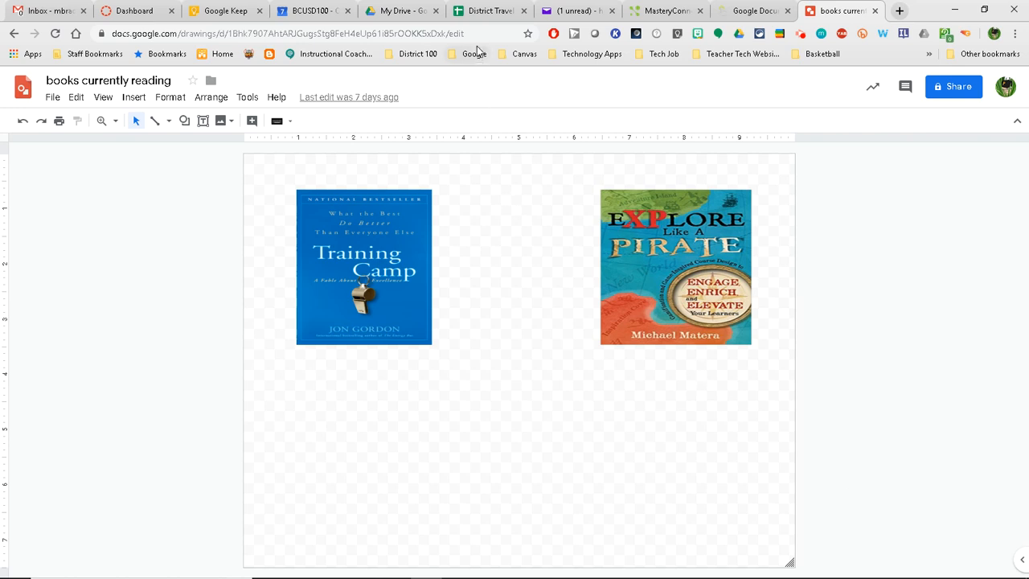
Select the 'books currently reading' drawing's URL ending in /edit in the address bar
click(313, 33)
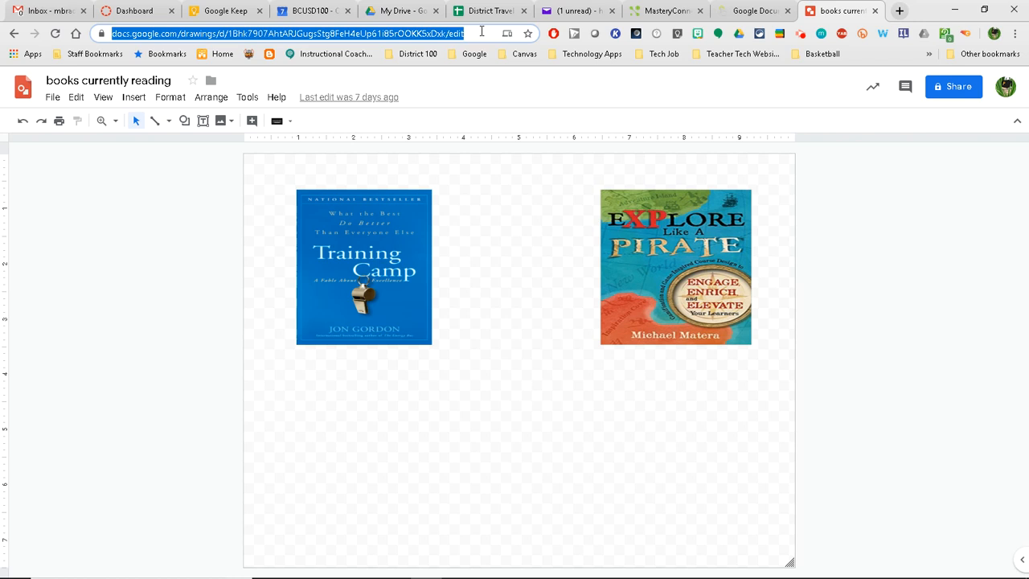
Change the URL ending from 'edit' to 'copy' to load the Copy document page
click(321, 32)
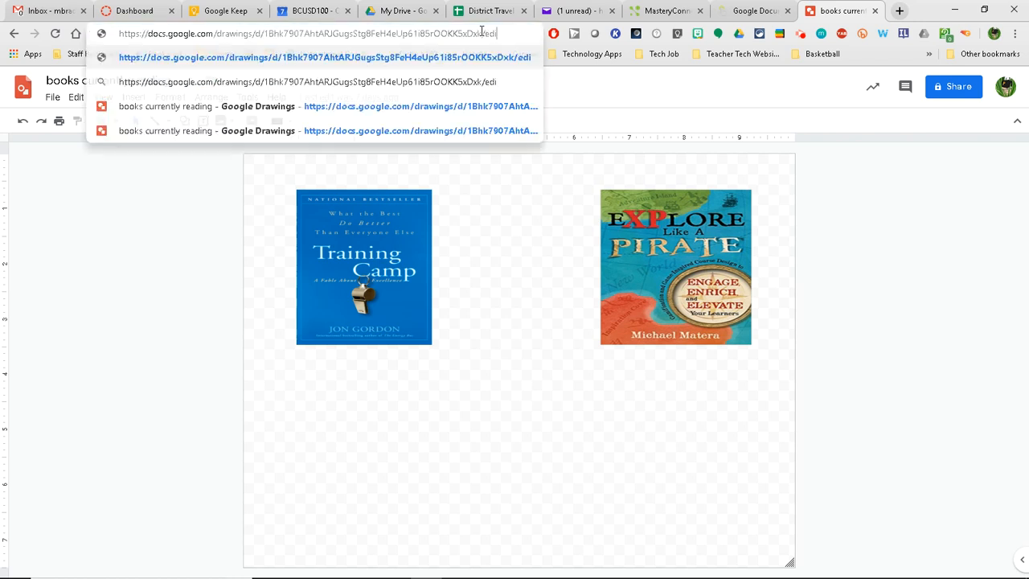
text(copy)
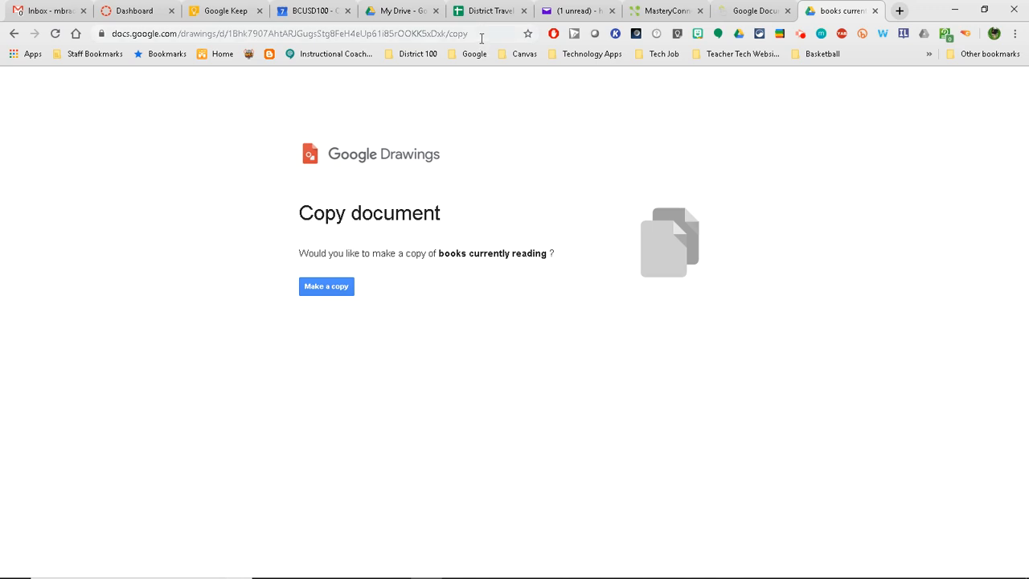
click(281, 34)
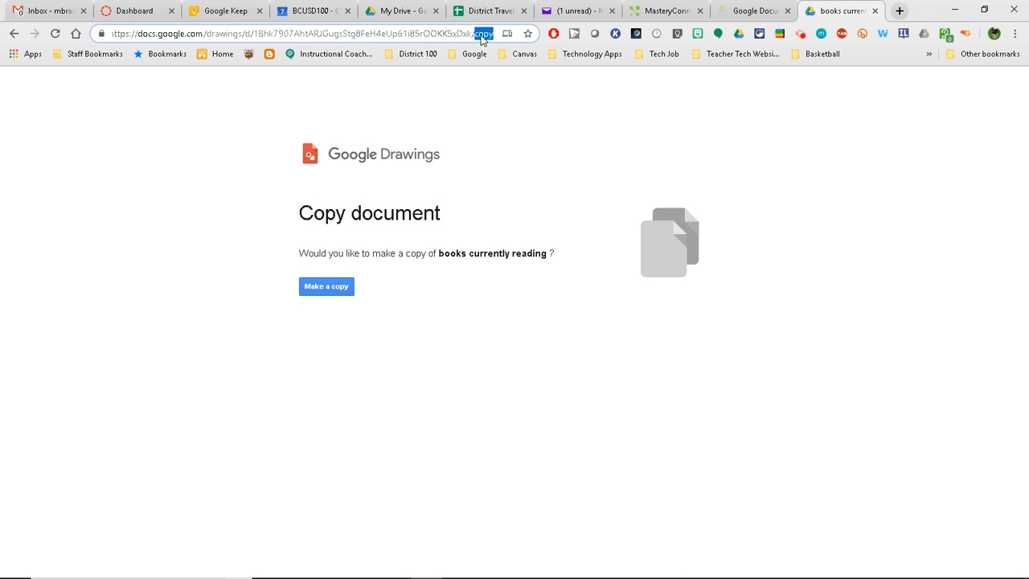
Change the URL ending from 'copy' to 'preview' to show a clean view of both covers
click(305, 33)
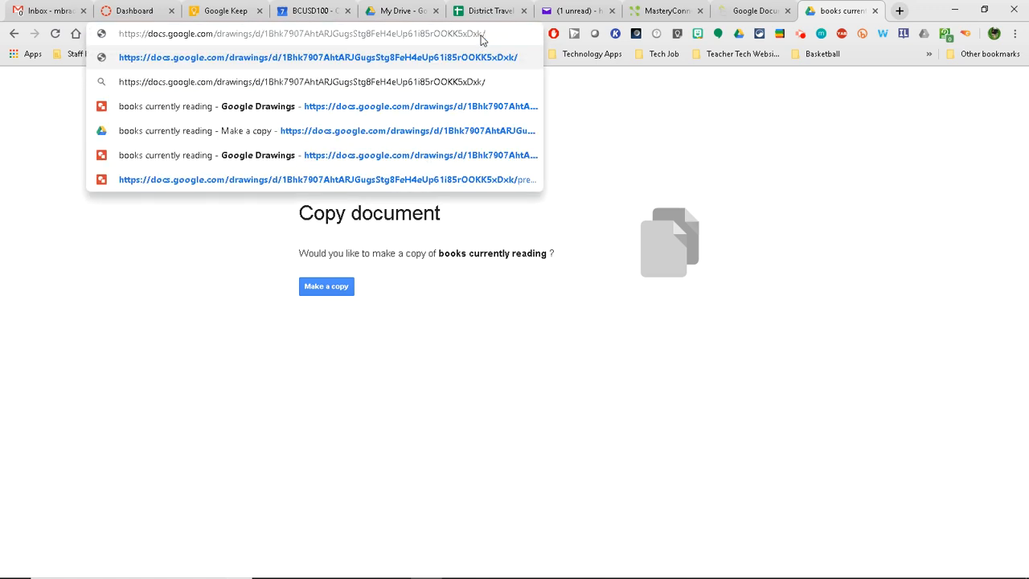
text(preview)
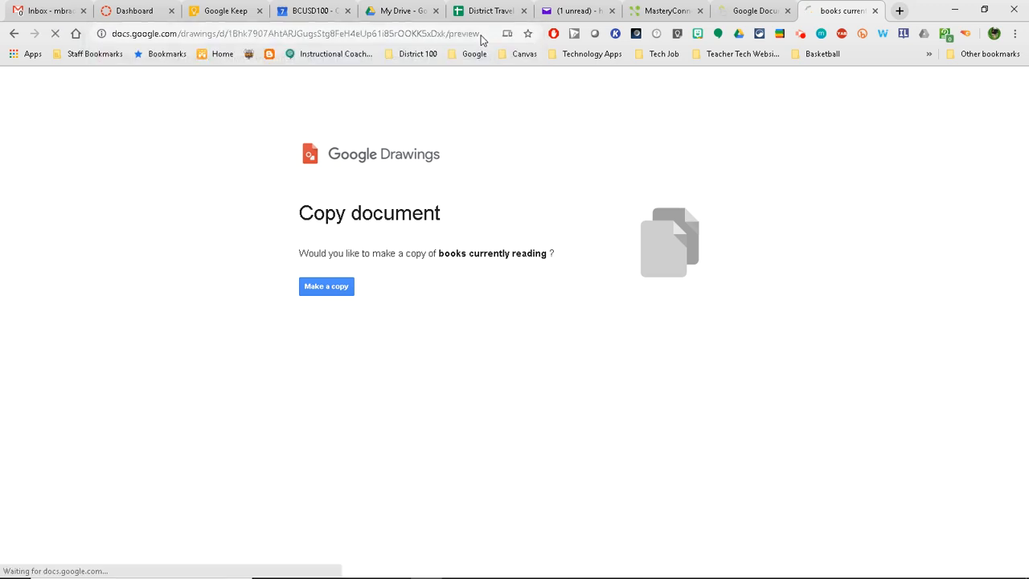
click(325, 286)
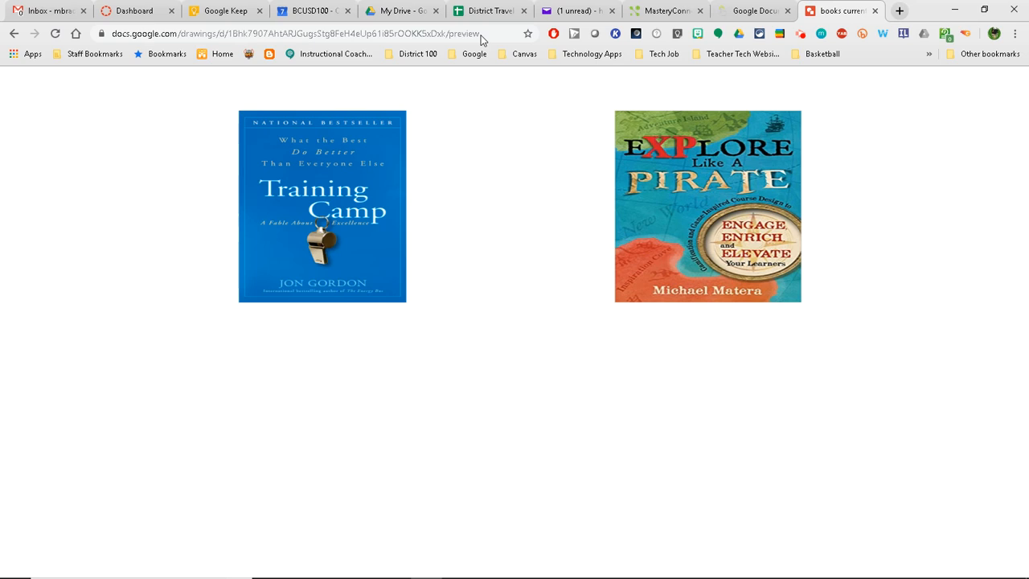
click(290, 34)
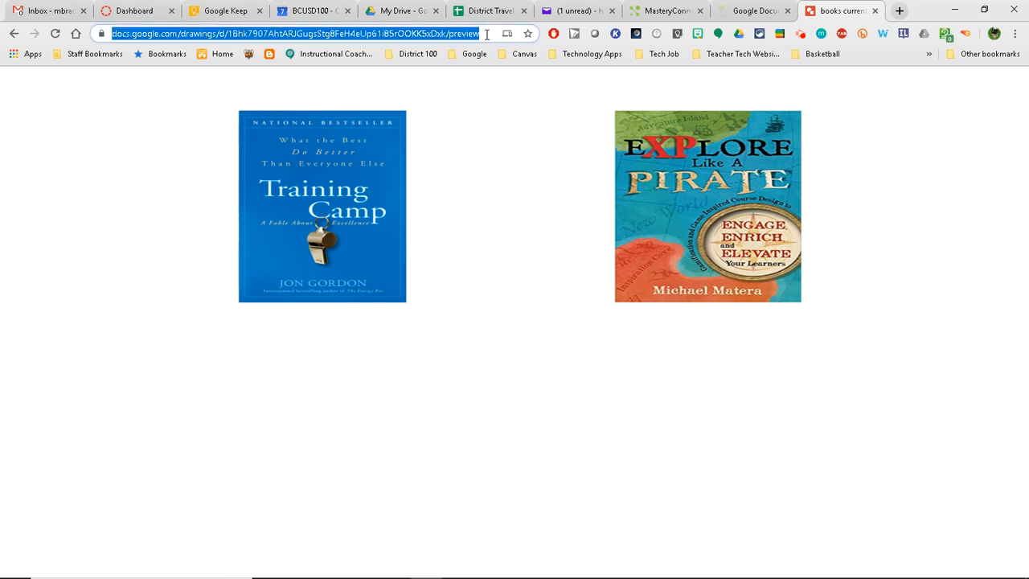
Replace 'preview' with 'template/preview' in the URL to open the template preview
click(305, 34)
text(template/)
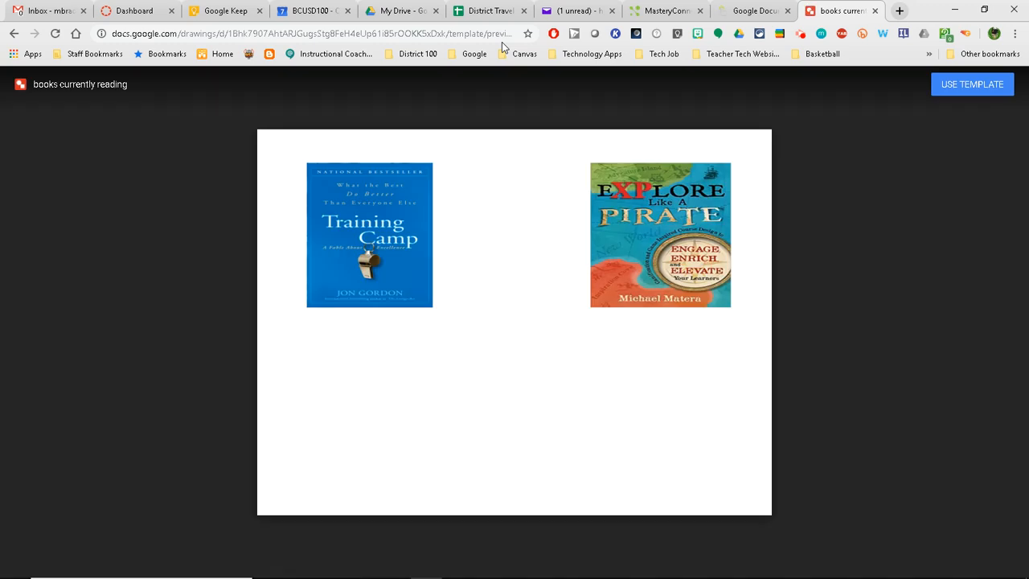
mouse_move(972, 84)
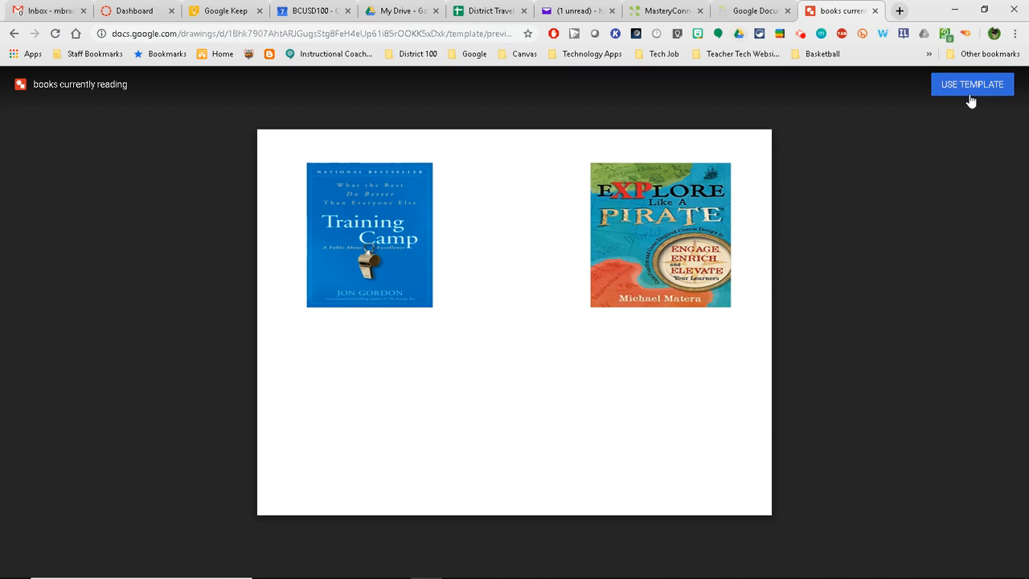
mouse_move(903, 194)
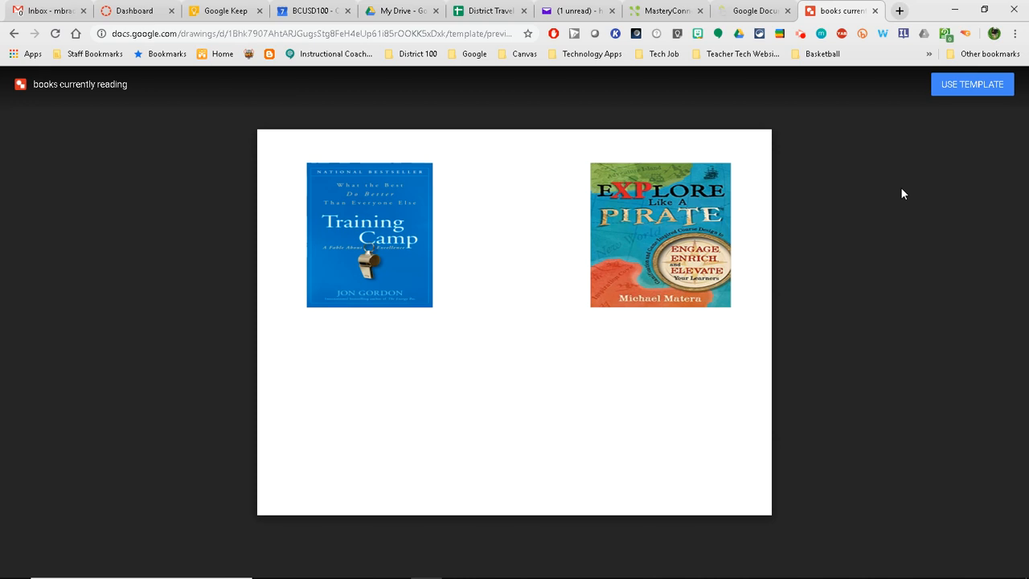
mouse_move(877, 242)
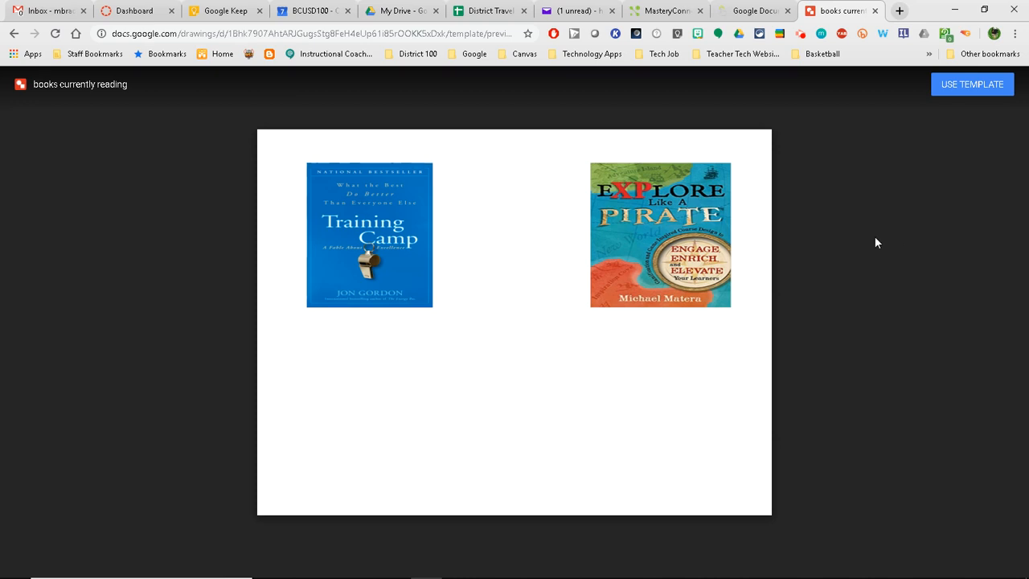